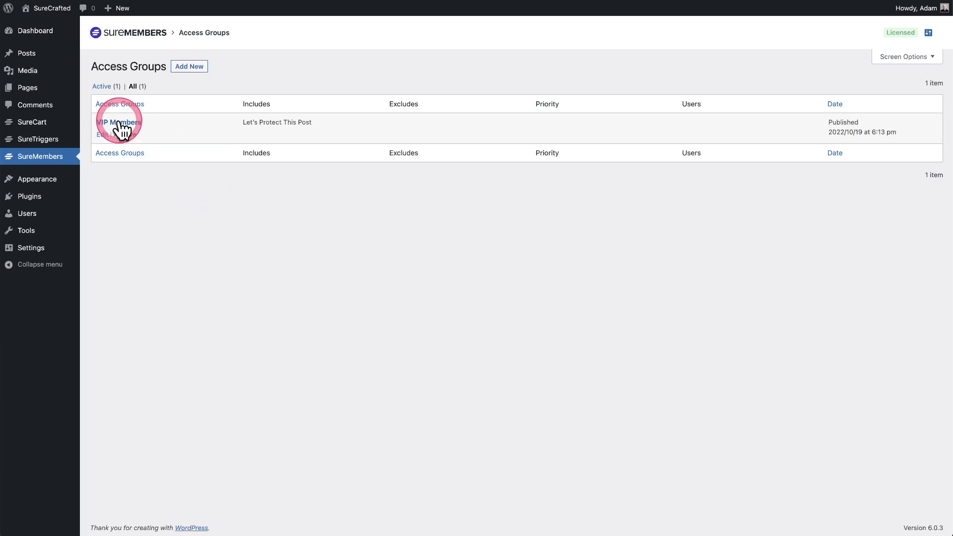
pyautogui.moveTo(172, 221)
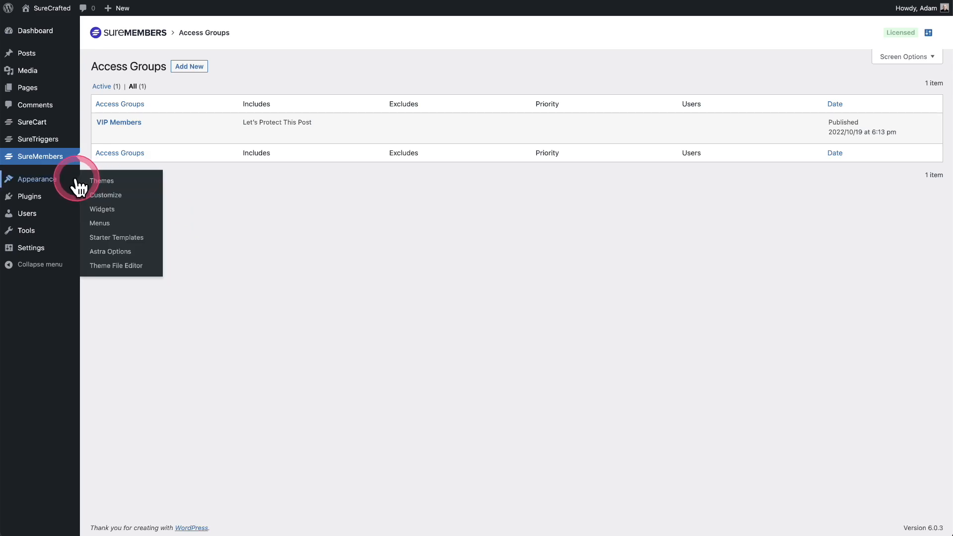
pyautogui.moveTo(102, 209)
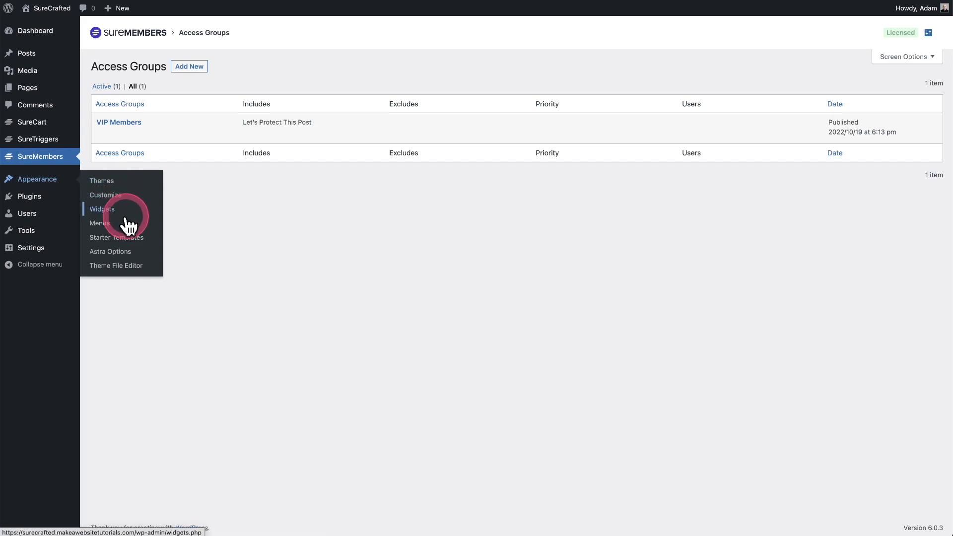
# - Open the Menus editor from Appearance to show the Primary menu's items
pyautogui.click(99, 223)
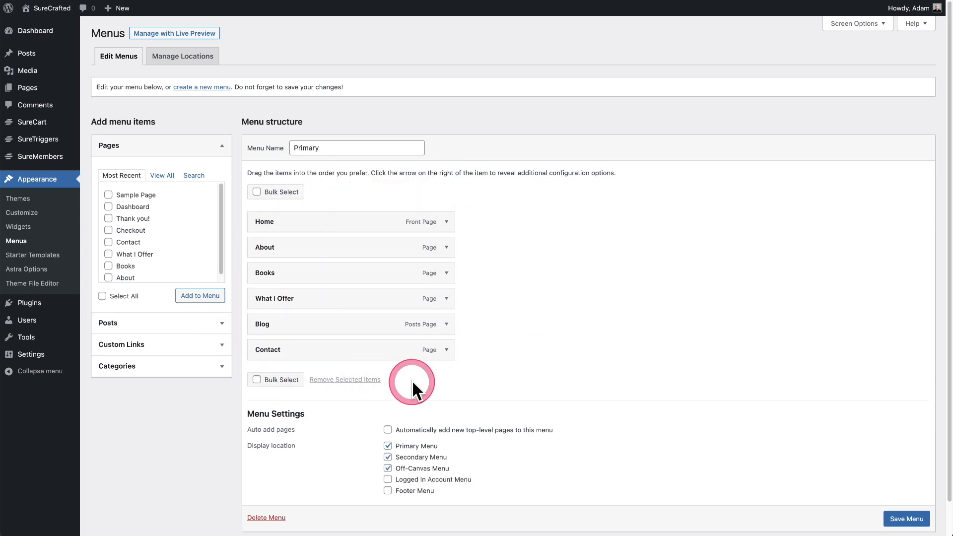
pyautogui.moveTo(507, 369)
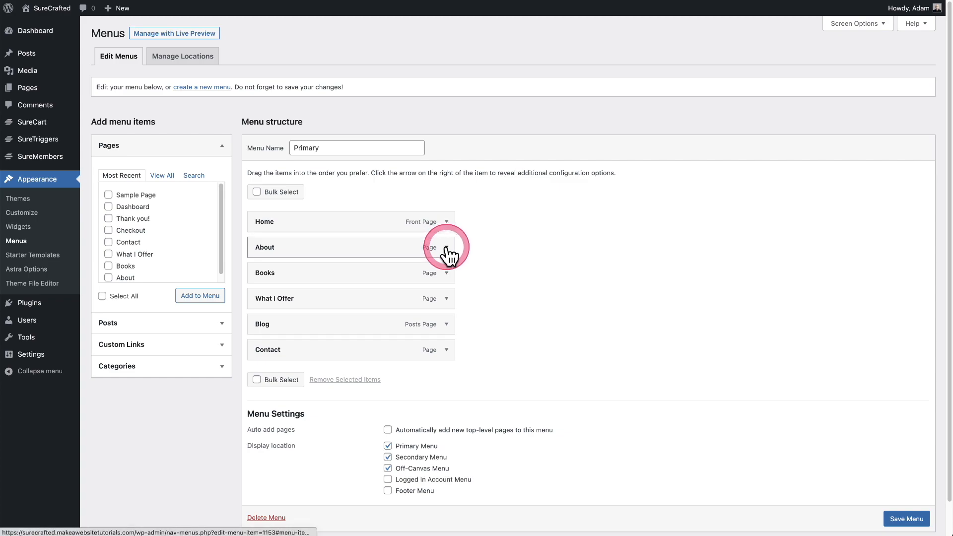
# - Expand the About item and inspect its 'is in' condition and empty Access Groups field
pyautogui.click(445, 246)
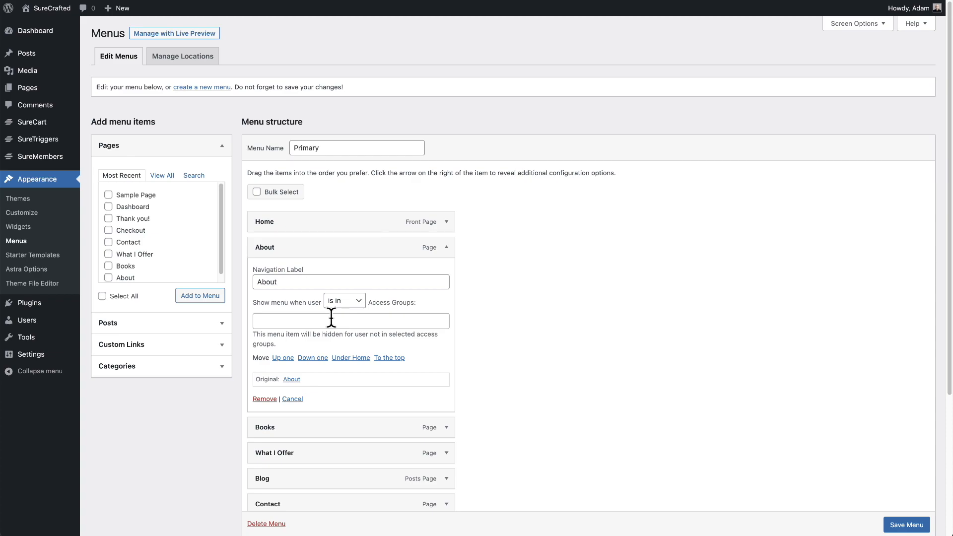
pyautogui.click(343, 301)
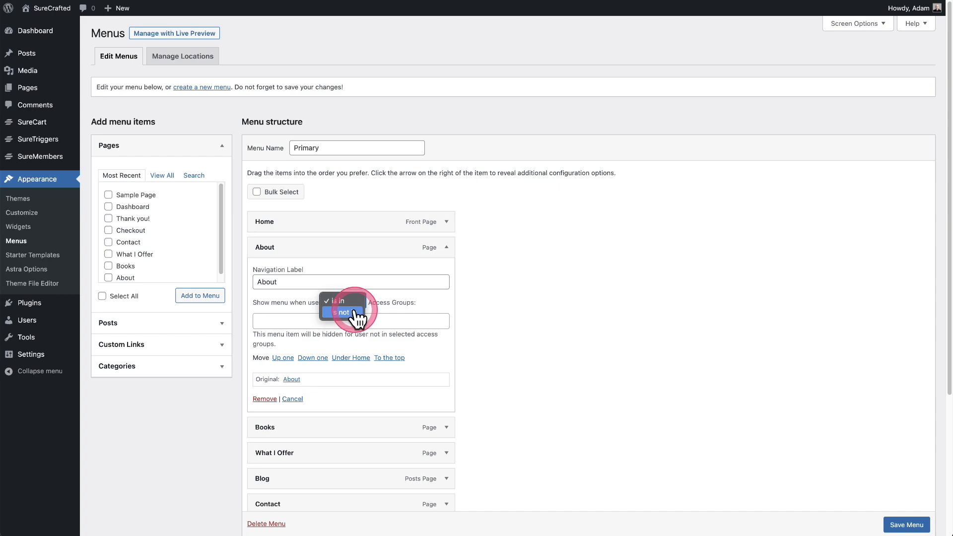
pyautogui.click(342, 301)
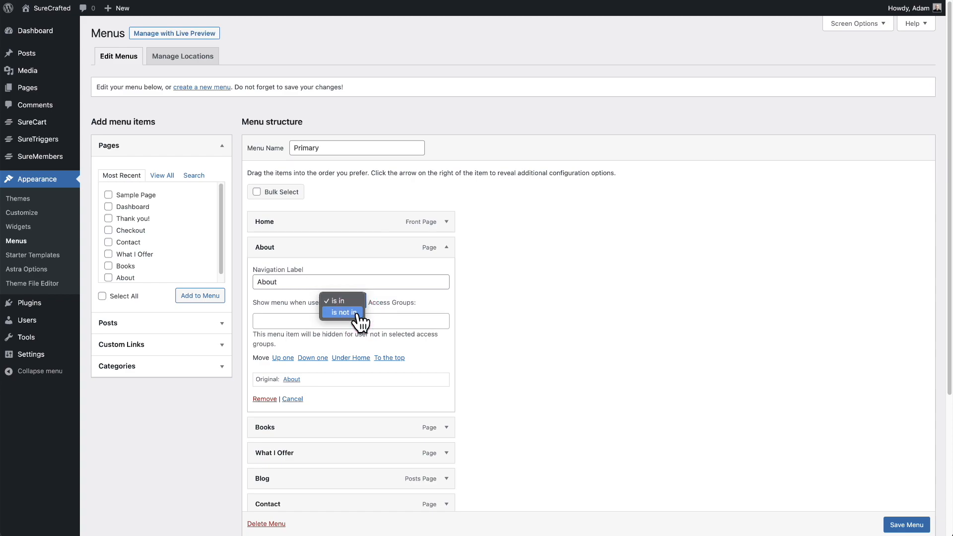
pyautogui.click(336, 301)
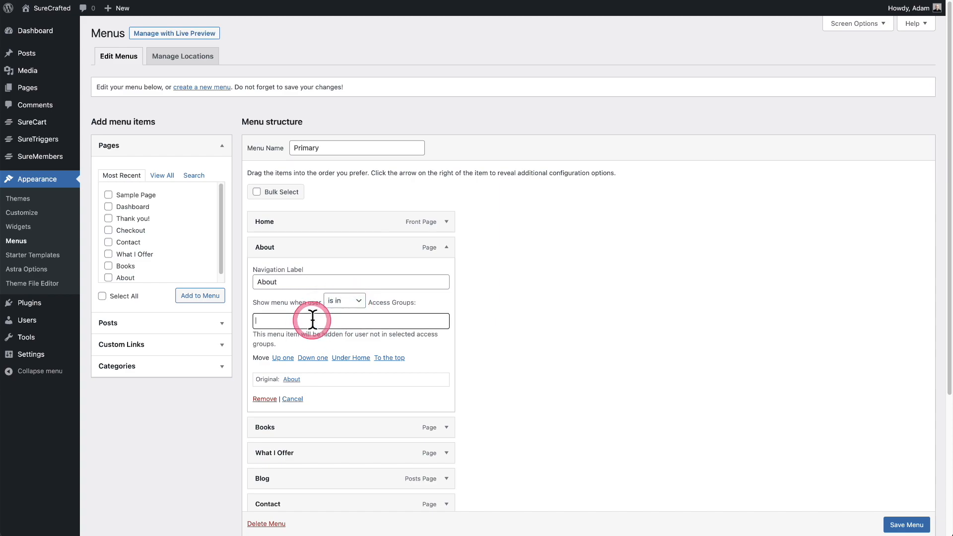
# - Search 'vip' and add VIP Members as About's access group
pyautogui.write('v')
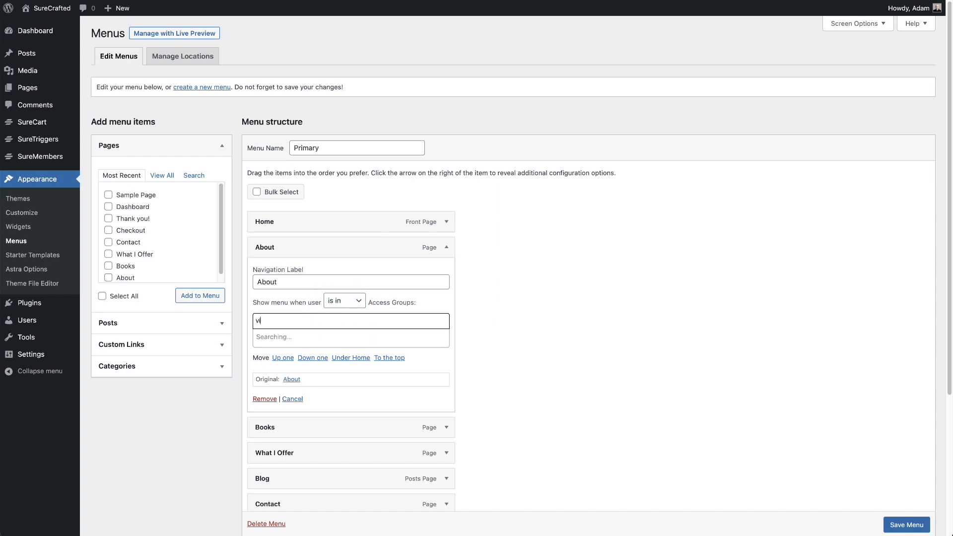
pyautogui.write('ip')
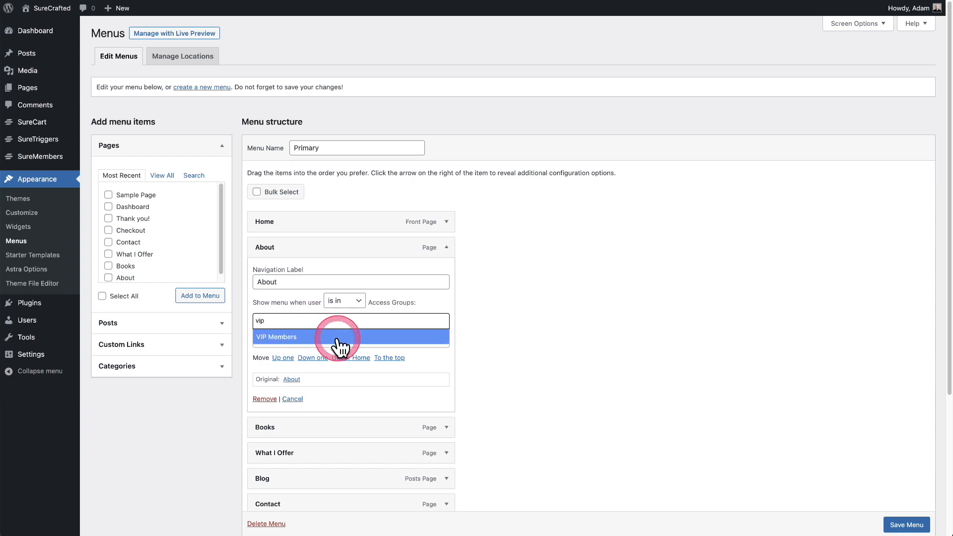
pyautogui.click(351, 337)
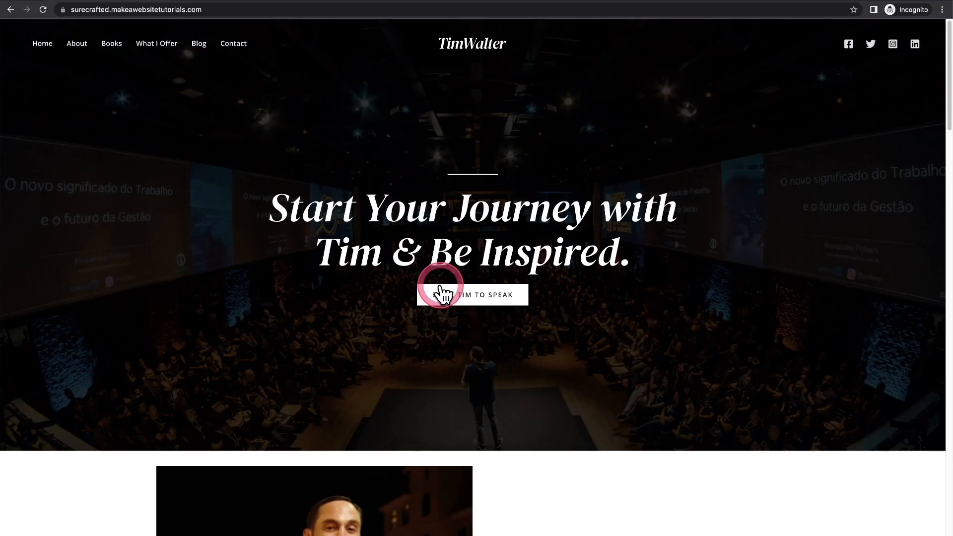
pyautogui.moveTo(429, 131)
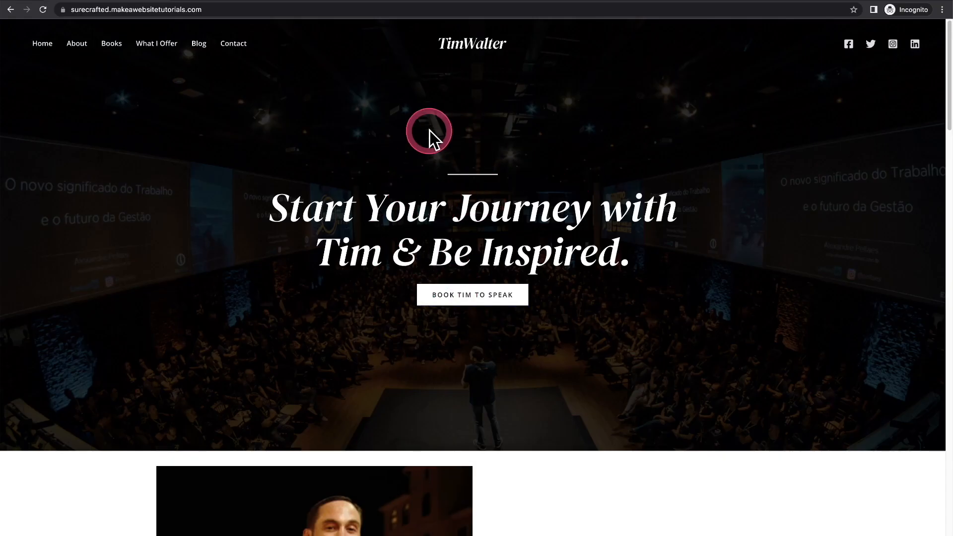
pyautogui.moveTo(258, 94)
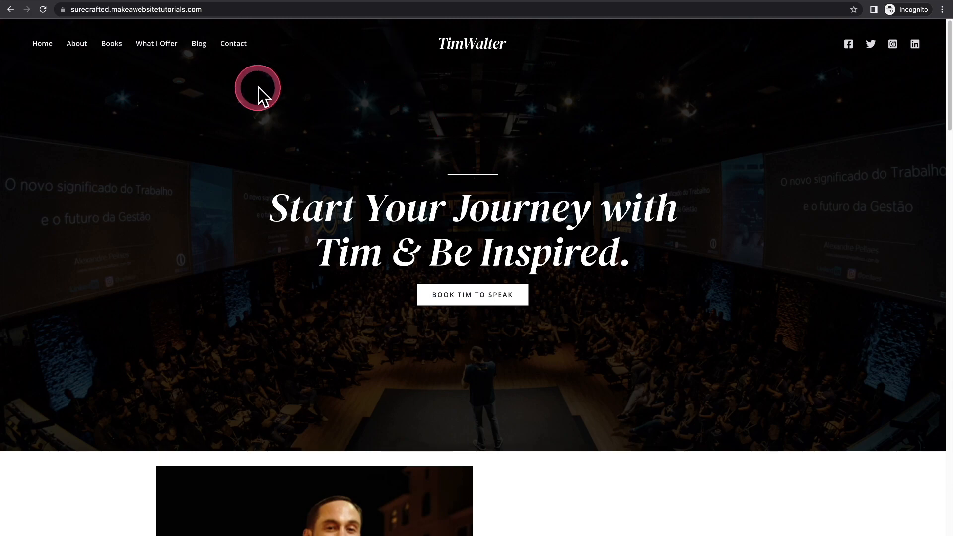
pyautogui.moveTo(77, 43)
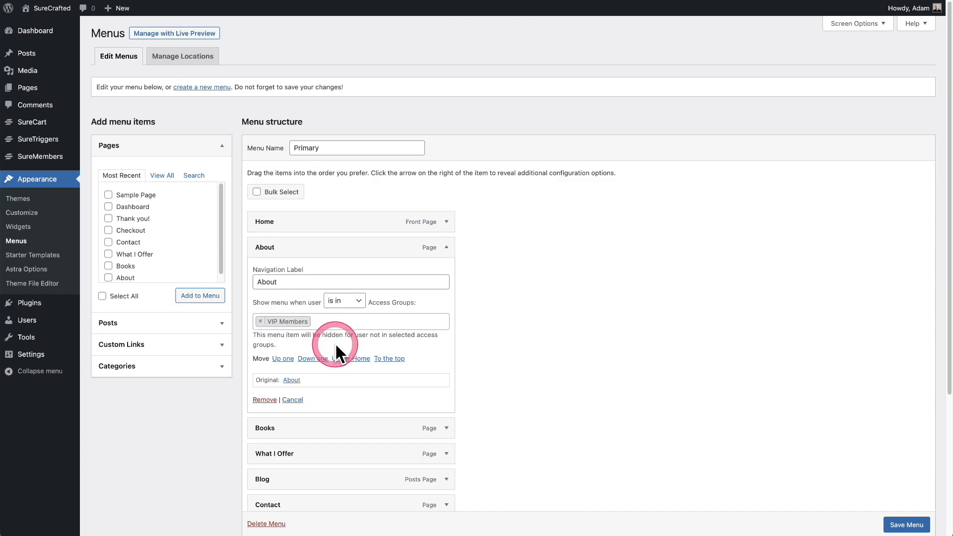
pyautogui.moveTo(283, 328)
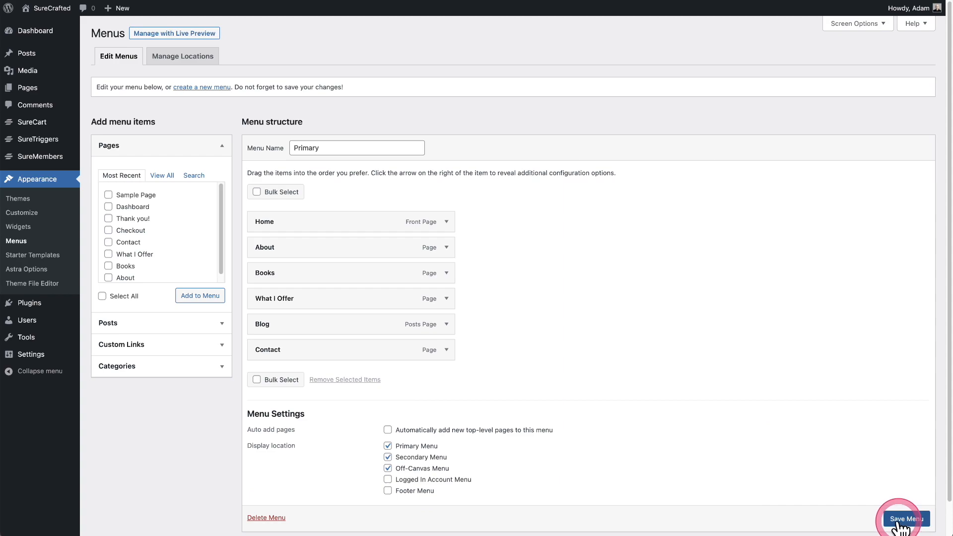
# - Save the Primary menu with About's VIP Members restriction
pyautogui.click(906, 518)
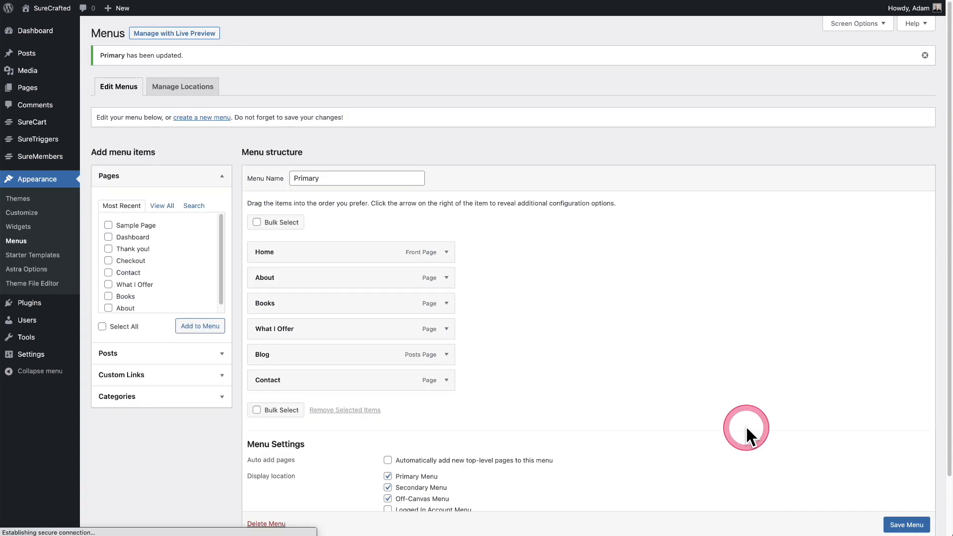
pyautogui.moveTo(701, 414)
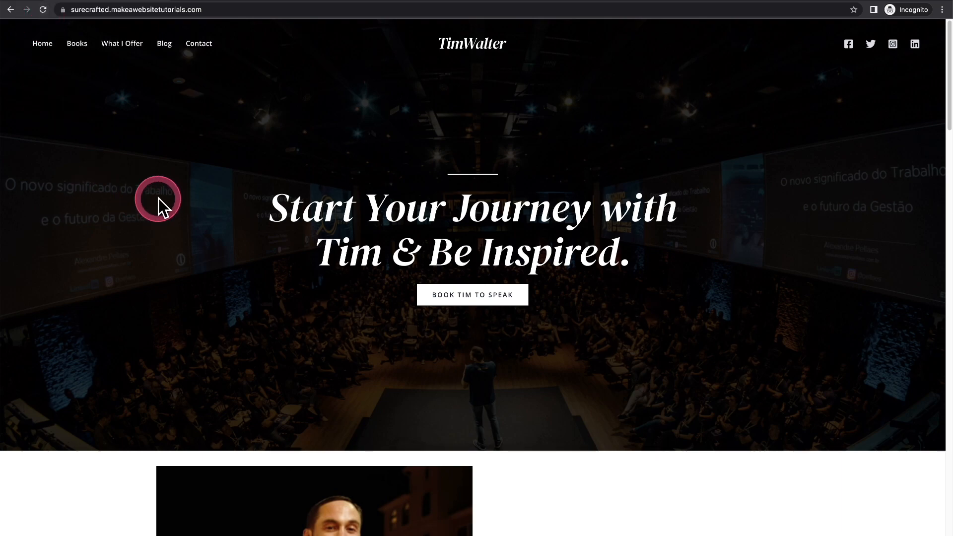
pyautogui.moveTo(127, 170)
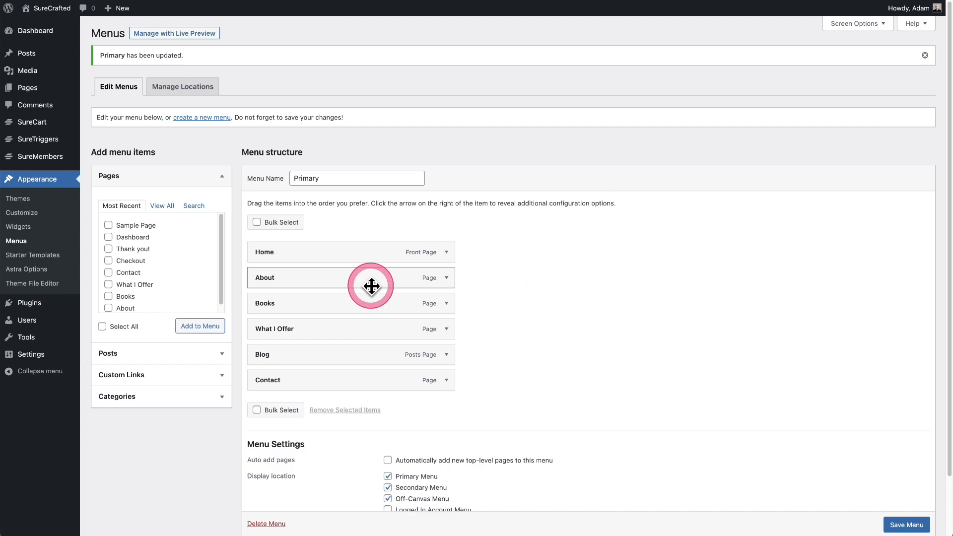
# - Toggle the Books item, then expand About to confirm its 'is in' VIP Members rule
pyautogui.moveTo(371, 286); pyautogui.dragTo(382, 296)
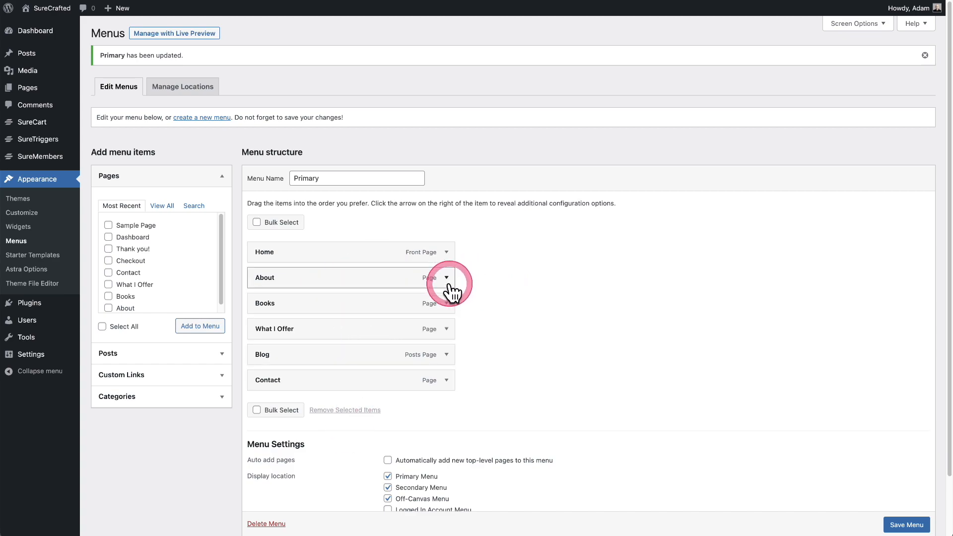
pyautogui.click(446, 303)
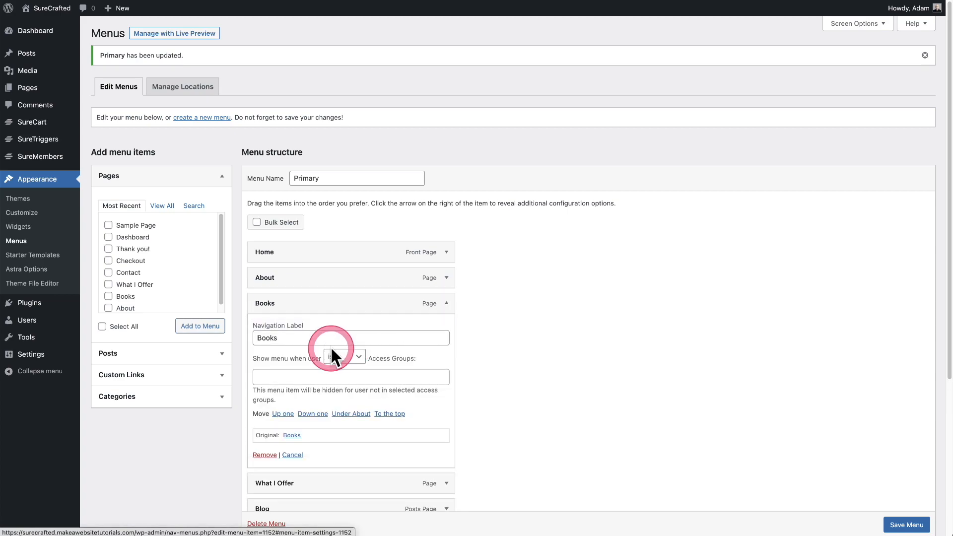
pyautogui.click(446, 277)
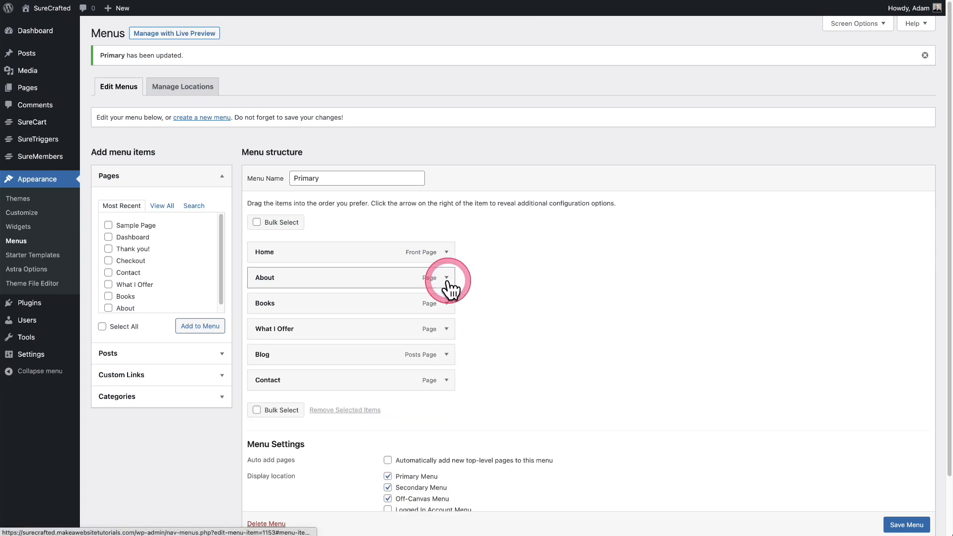
pyautogui.click(446, 278)
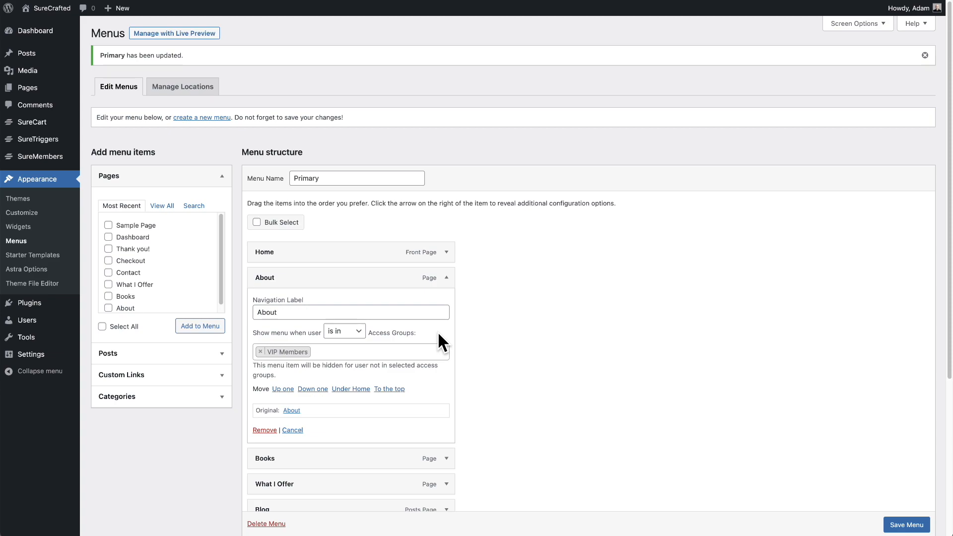
# - Change About's 'Show menu when user' condition to 'is not in' VIP Members
pyautogui.click(344, 331)
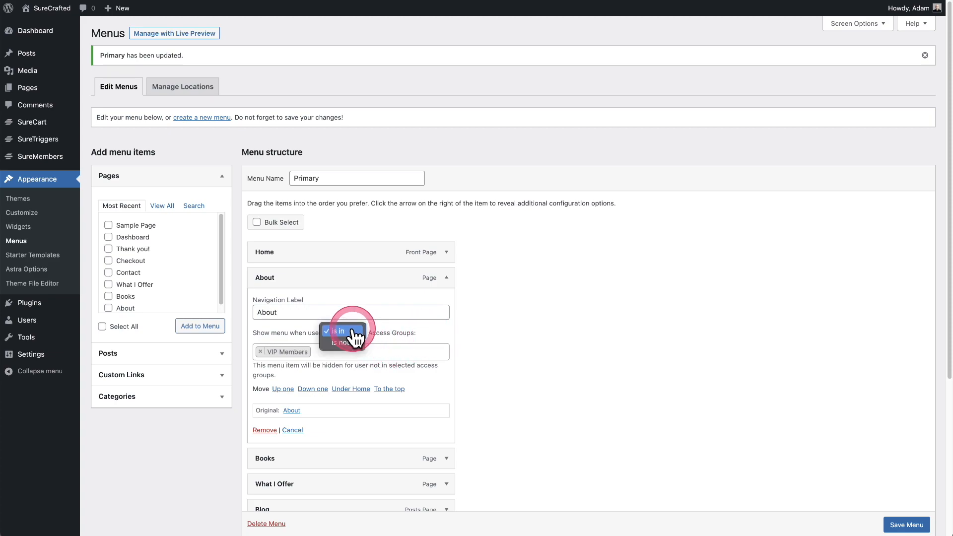
pyautogui.click(344, 330)
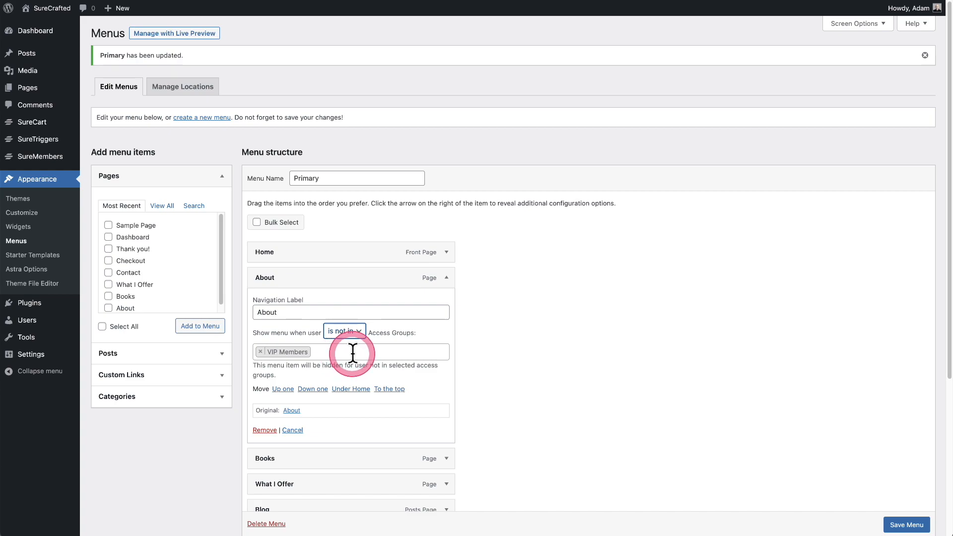
pyautogui.click(377, 351)
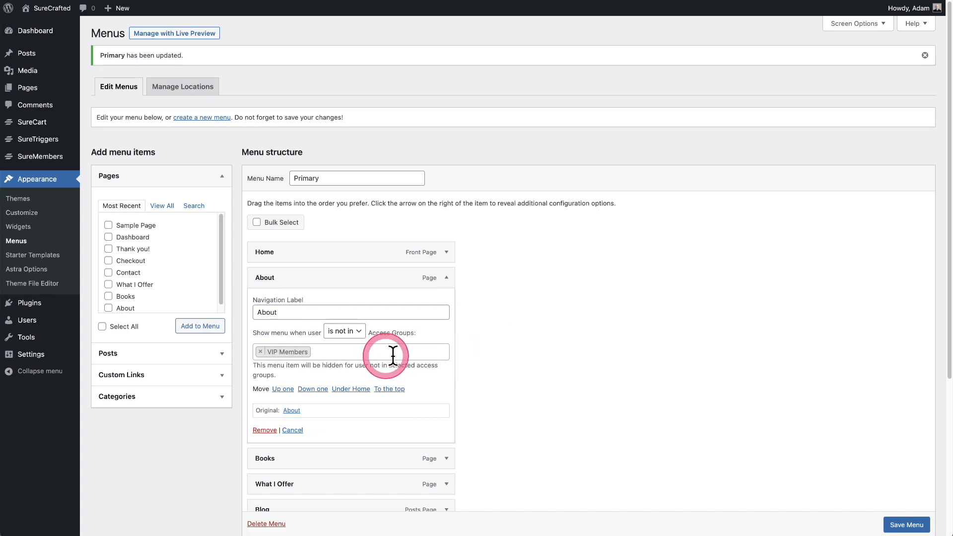
pyautogui.moveTo(457, 365)
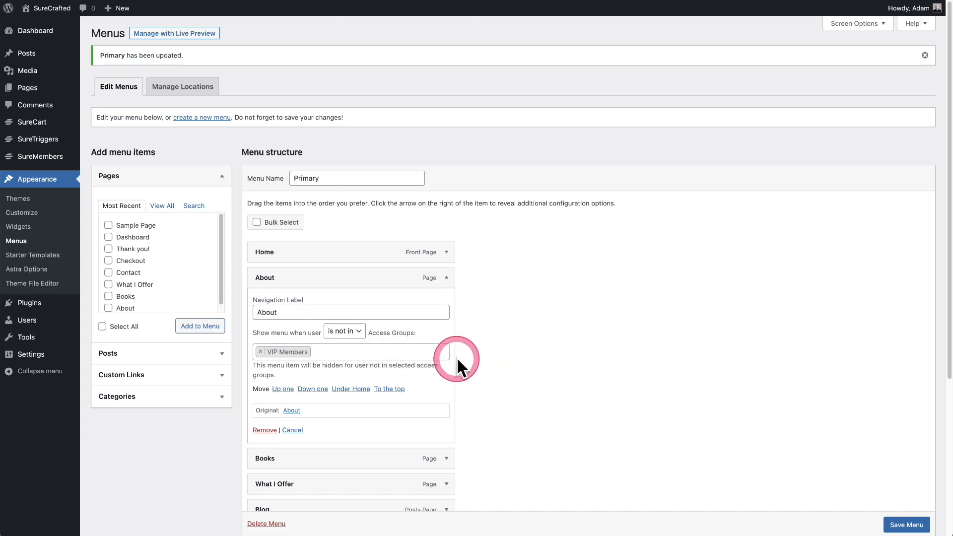